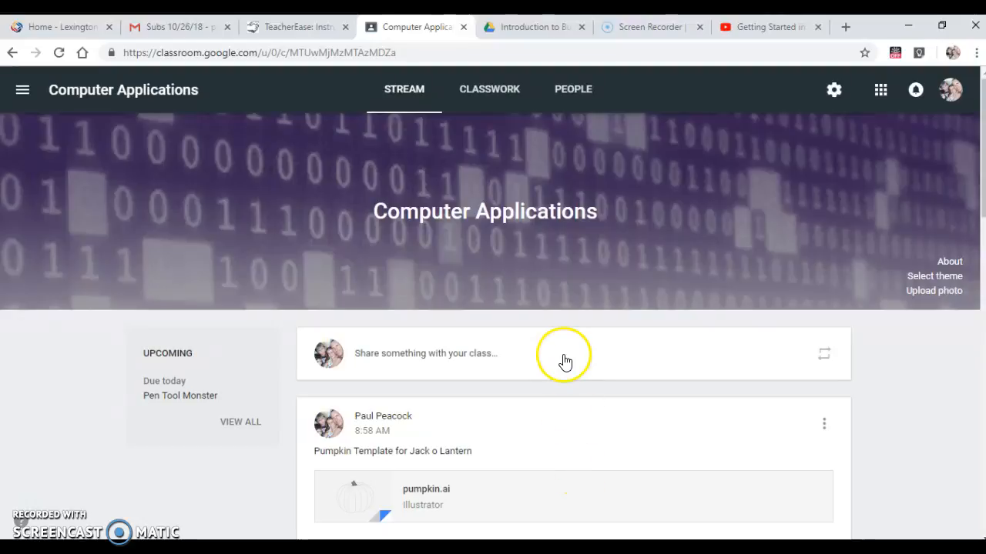
mouse_move(522, 290)
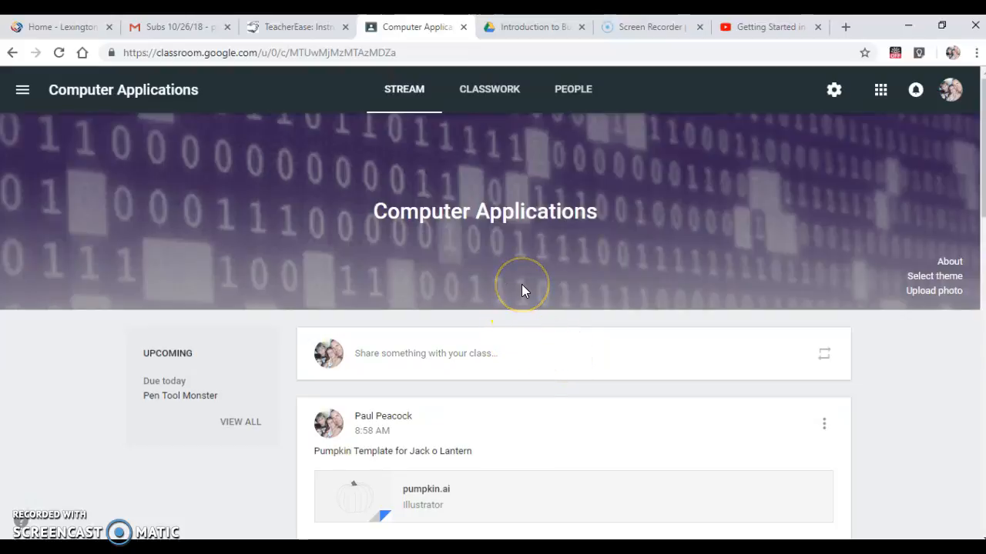
mouse_move(446, 446)
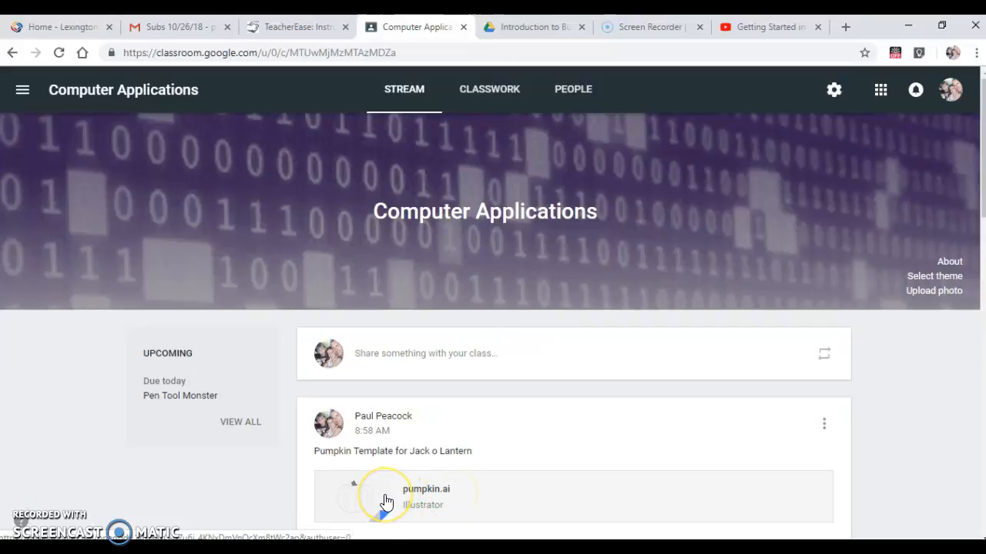
Open the pumpkin.ai attachment on the 'Pumpkin Template for Jack o Lantern' post
click(385, 497)
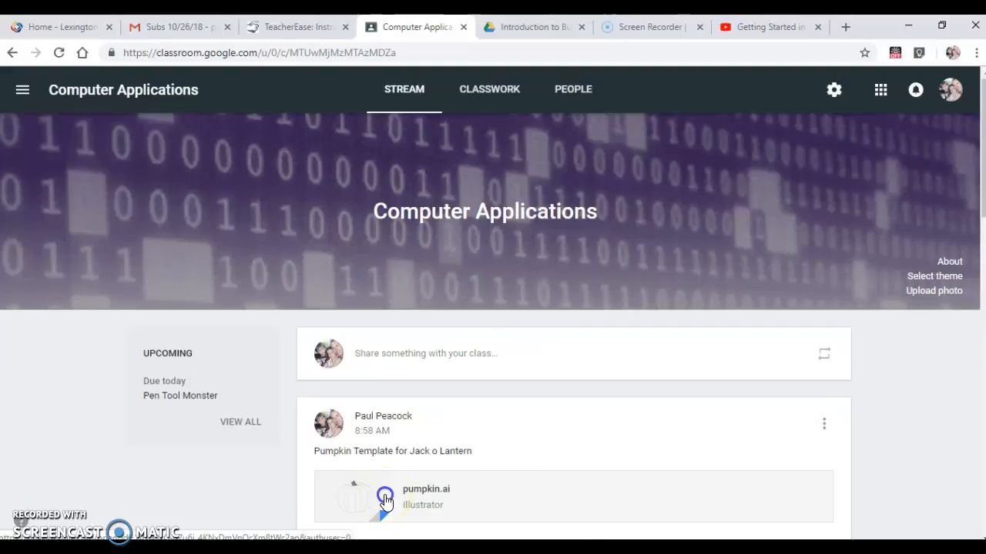
click(385, 497)
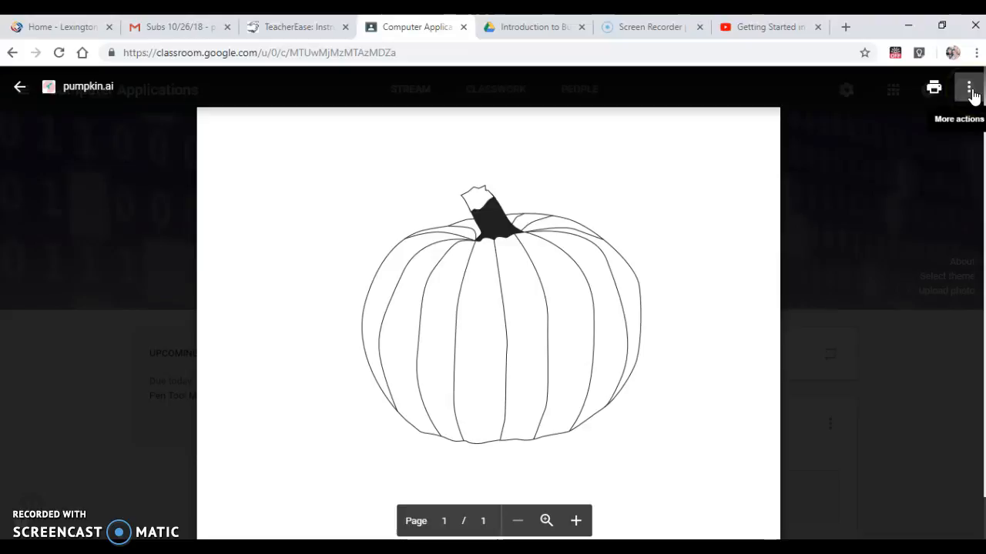
Use More actions to open the previewed pumpkin.ai in a new window
click(968, 88)
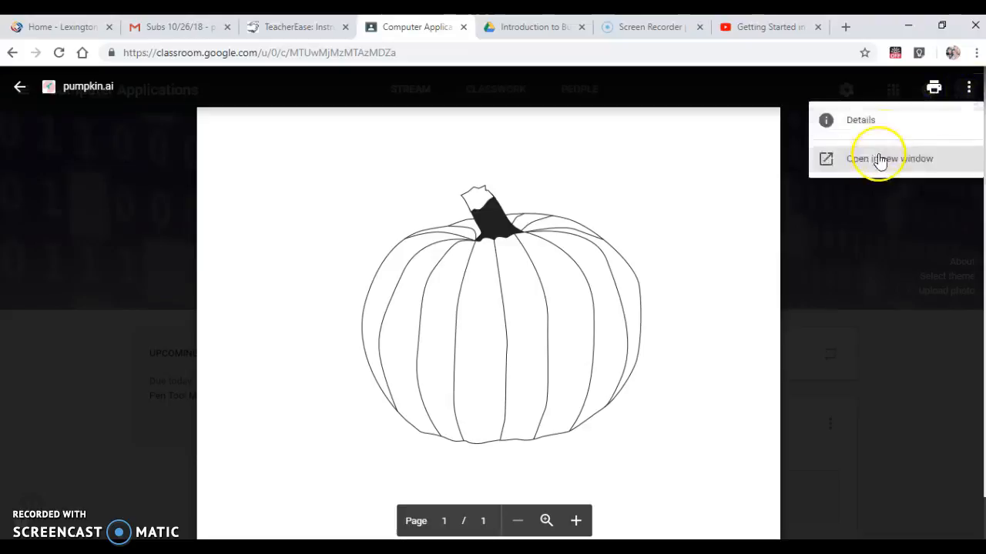
click(890, 158)
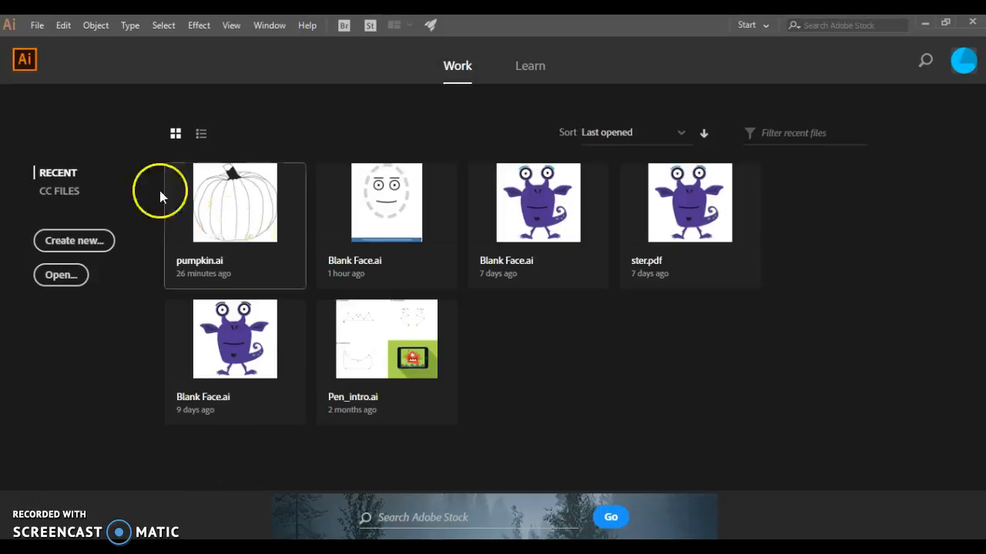
Use File > Open to load pumpkin.ai from the Downloads folder
click(36, 25)
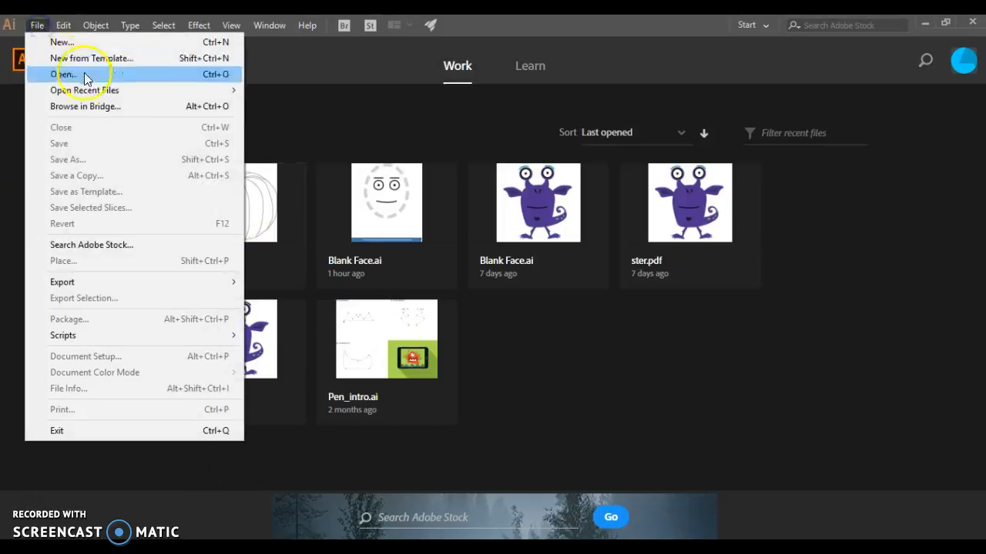
click(63, 74)
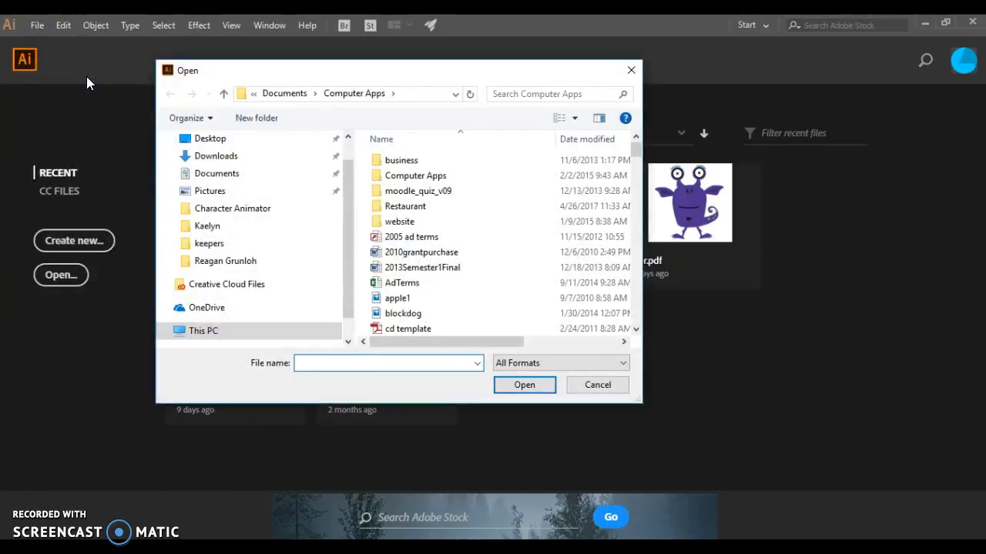
click(216, 156)
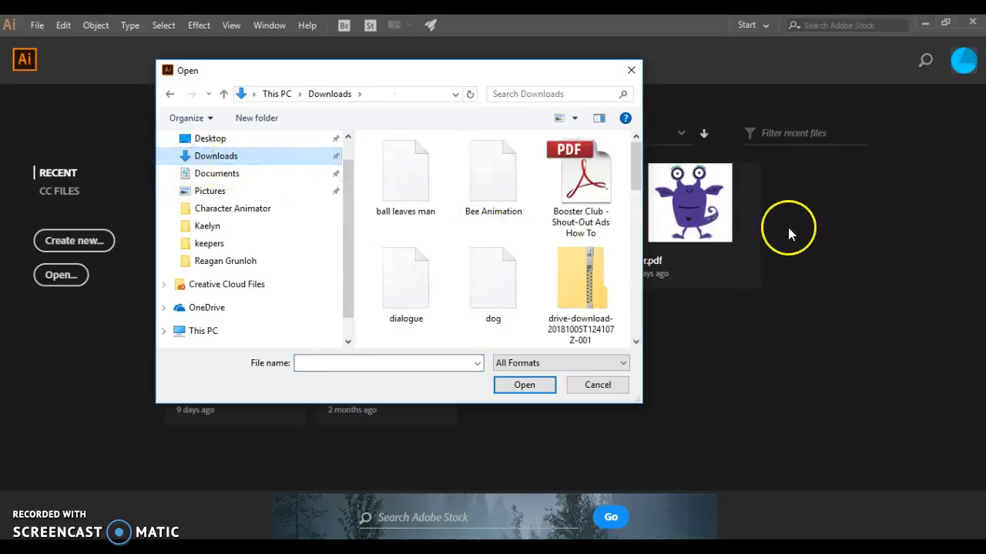
scroll(down, 3)
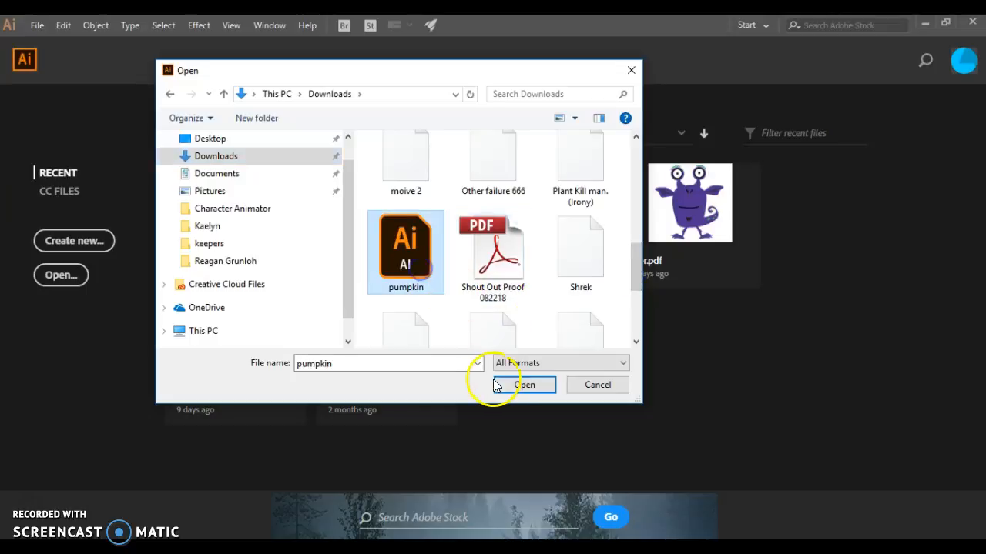
click(524, 385)
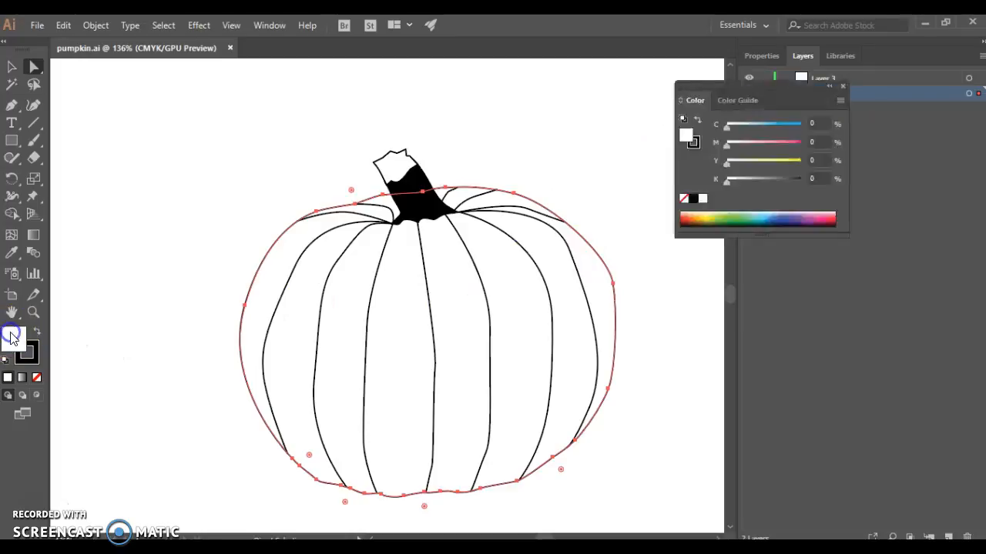
Fill the pumpkin body with orange from the Color panel spectrum, then close the panel
click(696, 218)
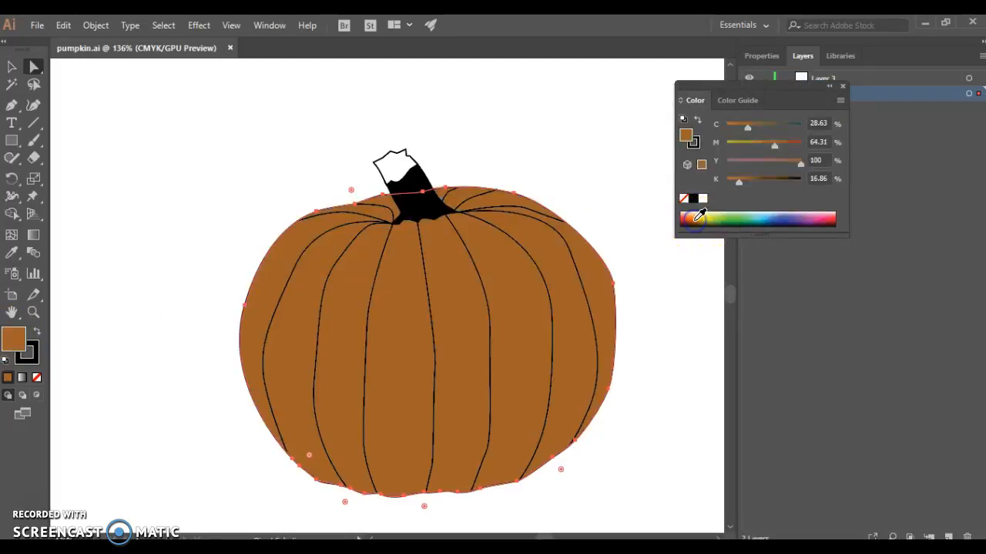
drag(773, 141, 758, 142)
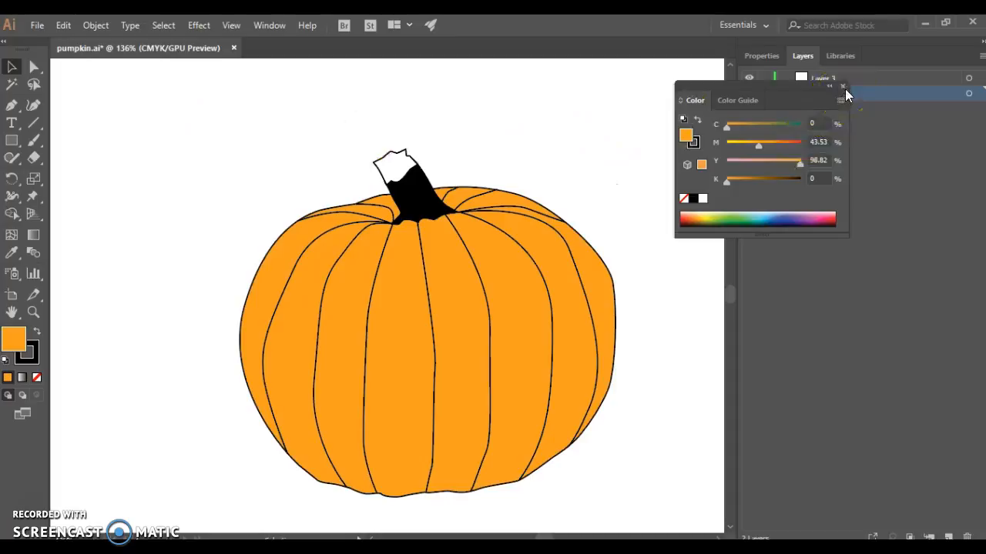
click(842, 86)
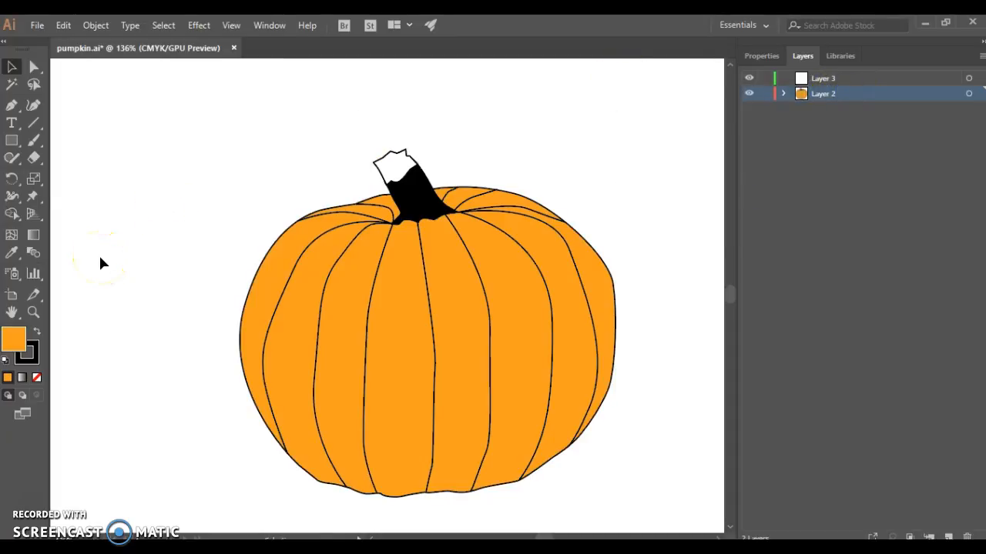
mouse_move(12, 106)
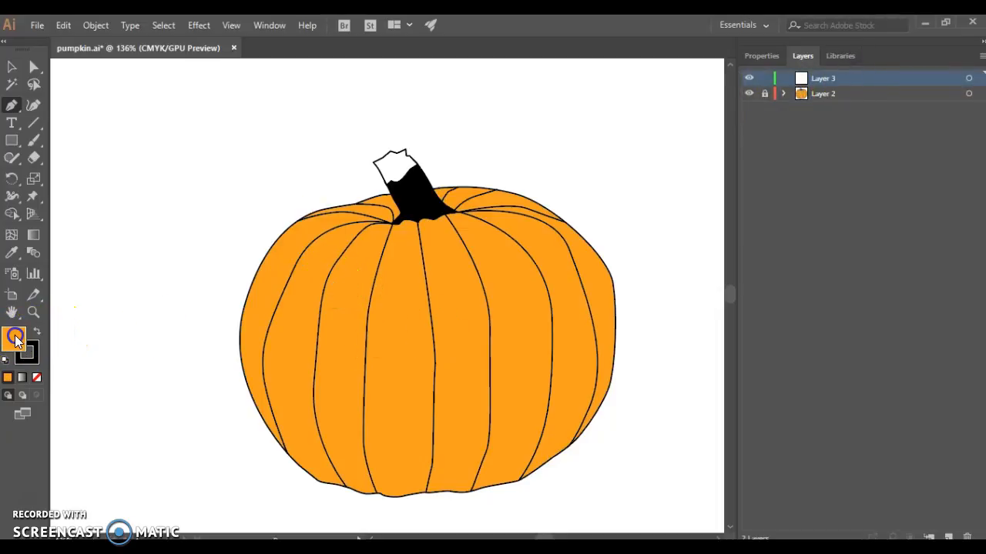
Set the drawing fill to black and the stroke to None
double_click(14, 338)
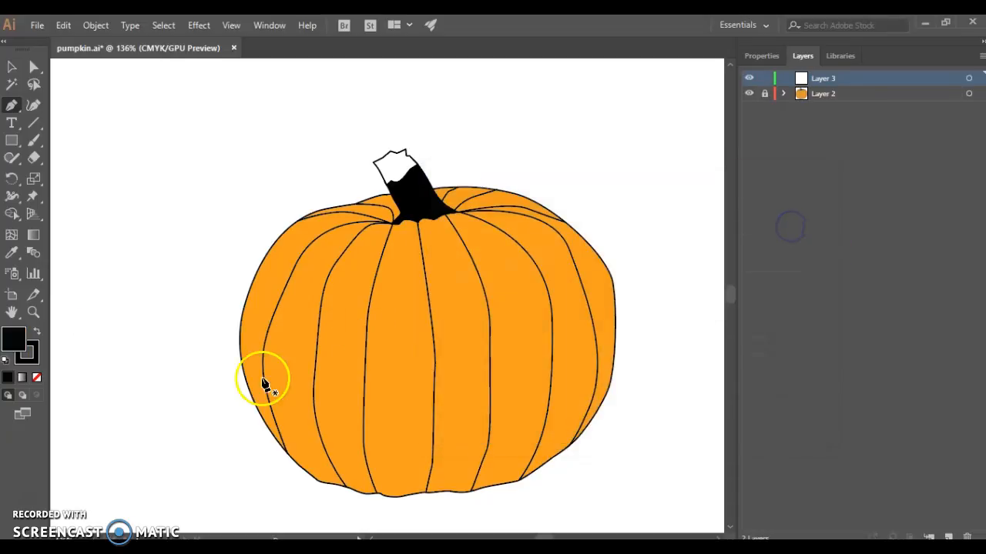
mouse_move(328, 277)
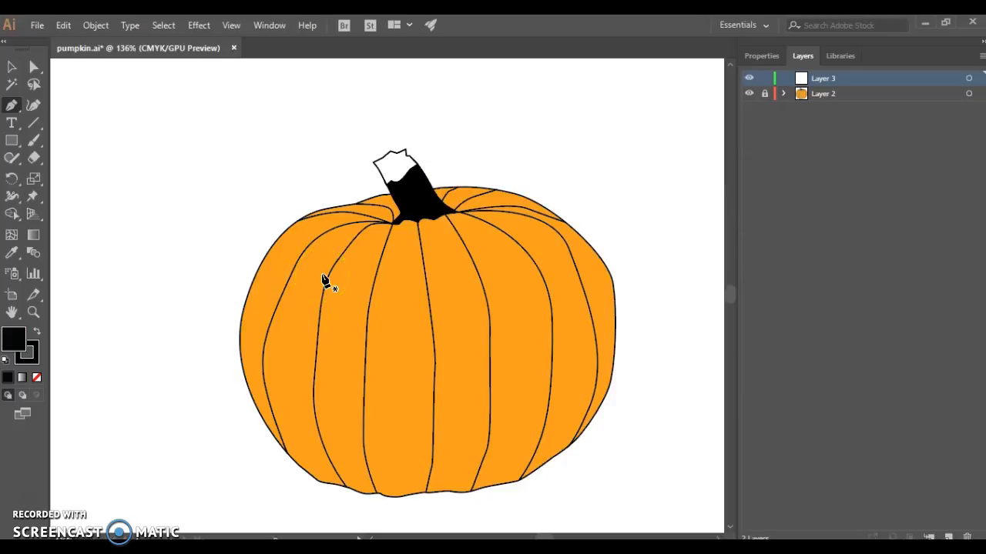
click(37, 377)
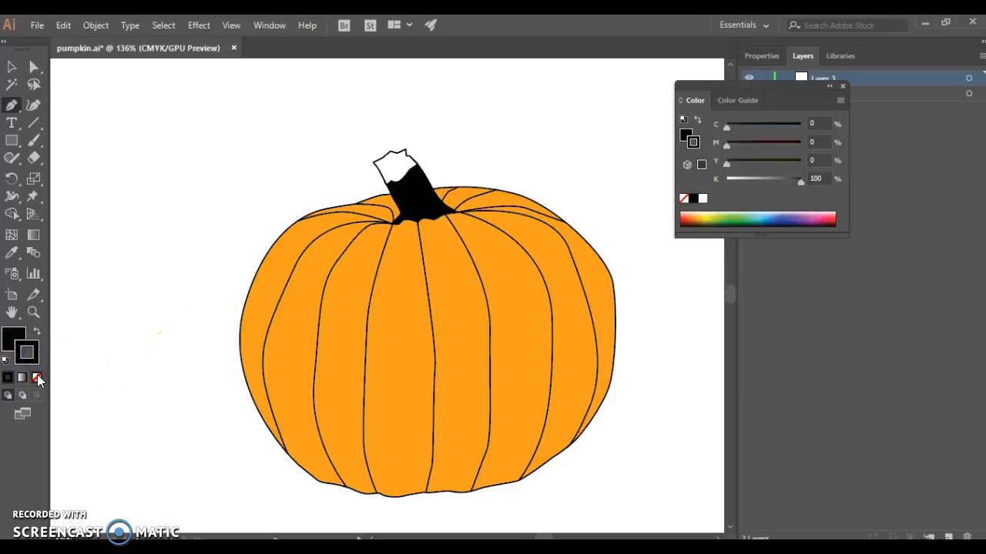
click(36, 378)
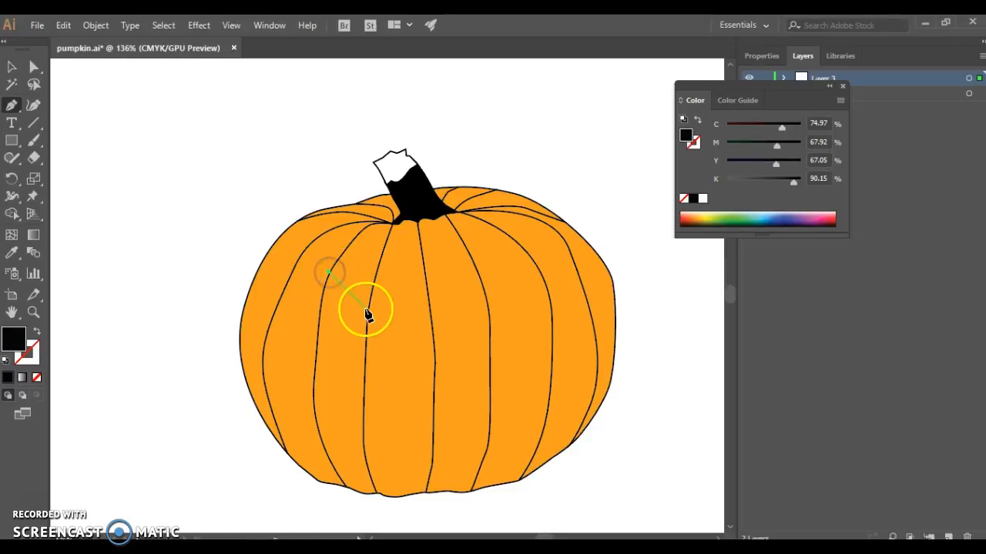
Pen-draw a curved black triangle eye on the pumpkin's left side
drag(365, 308, 406, 331)
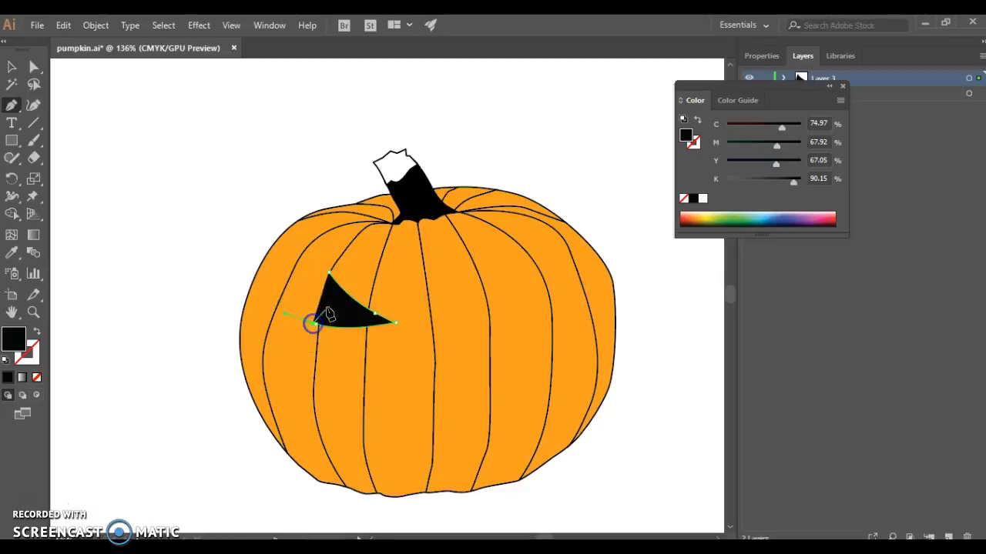
drag(329, 276, 332, 278)
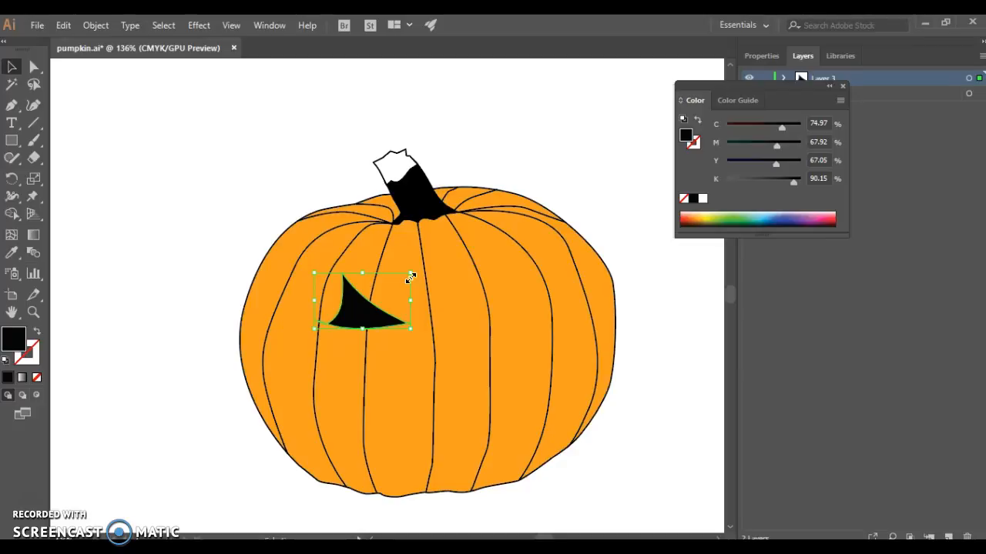
Reflect a copy of the eye across the vertical axis, then deselect
click(95, 25)
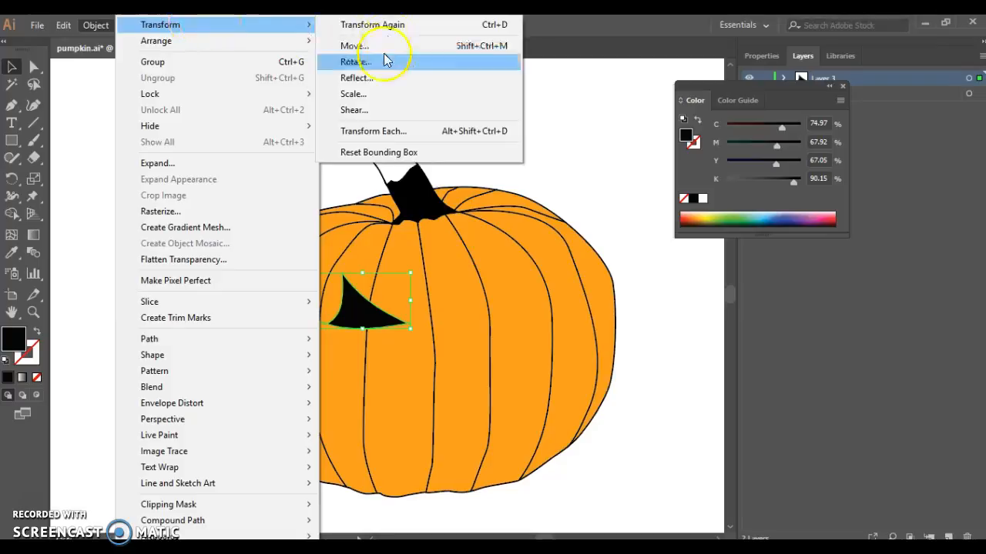
click(357, 78)
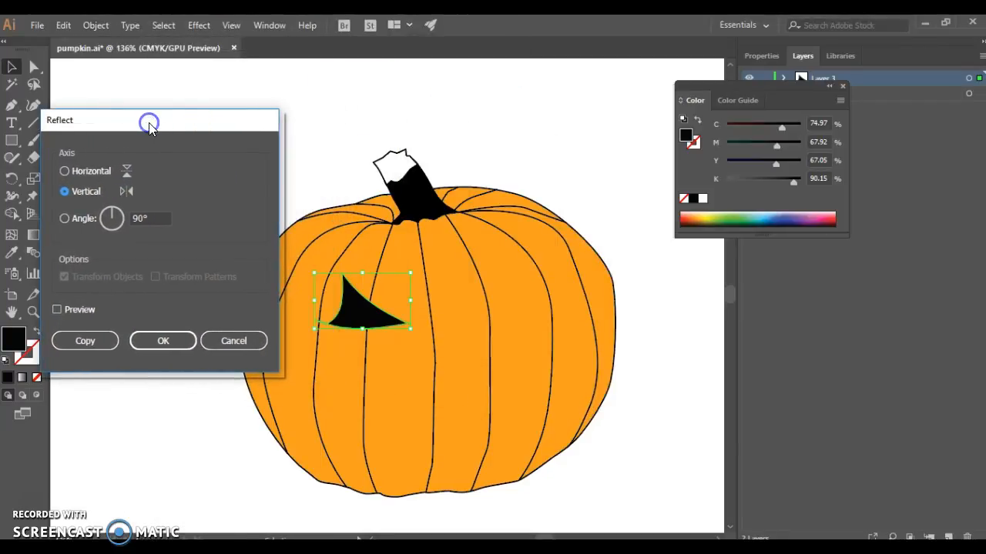
click(57, 308)
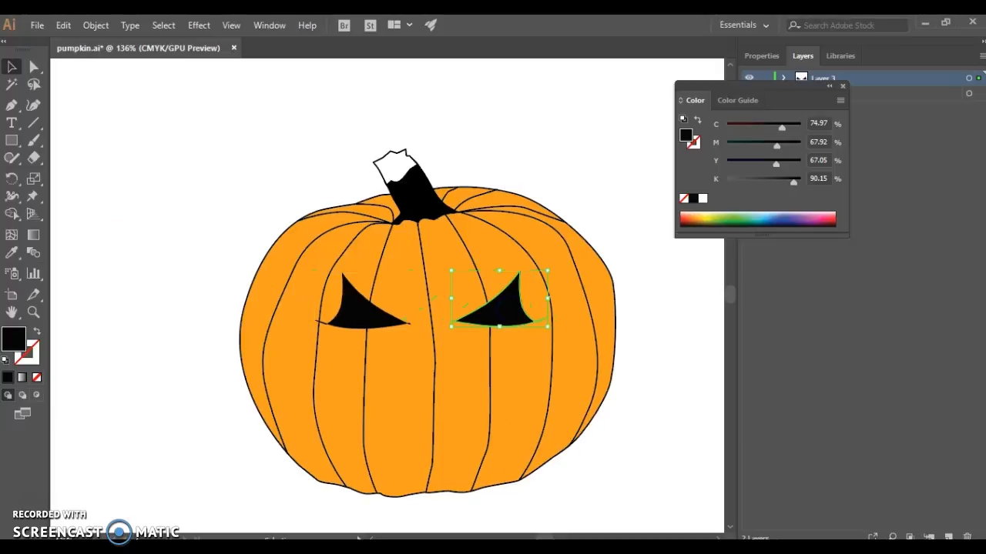
click(215, 366)
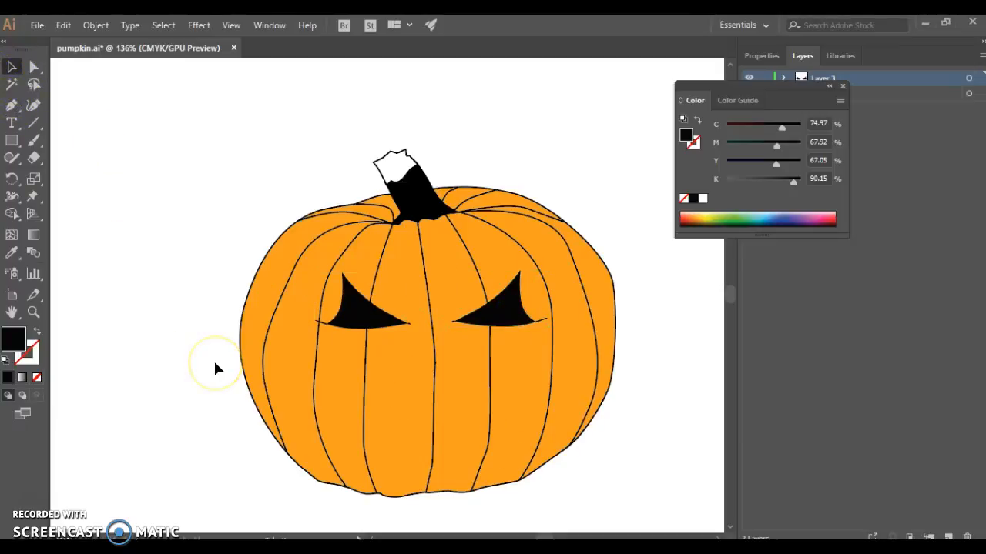
mouse_move(35, 123)
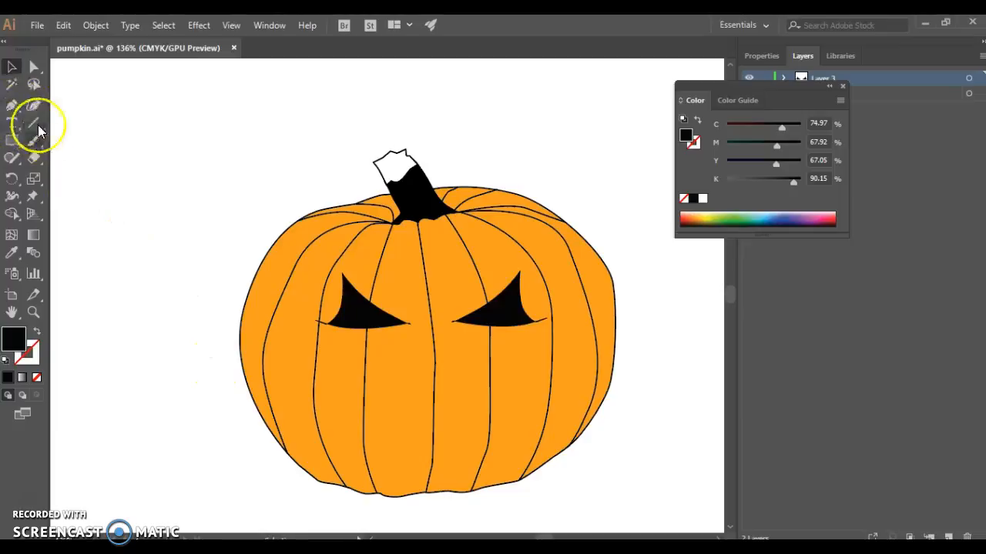
Sample orange with the Eyedropper and draw a small circle pupil on each eye's lower edge
click(12, 252)
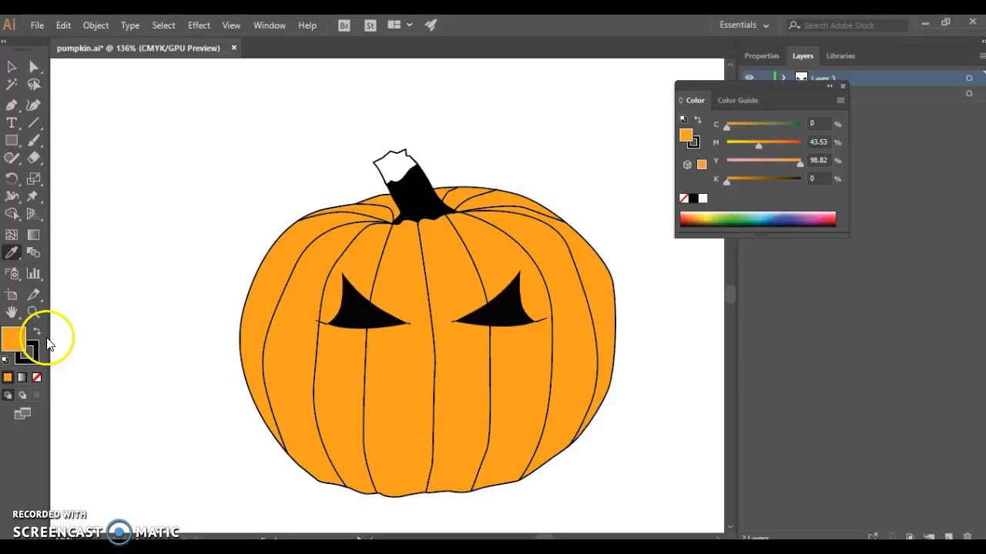
mouse_move(13, 160)
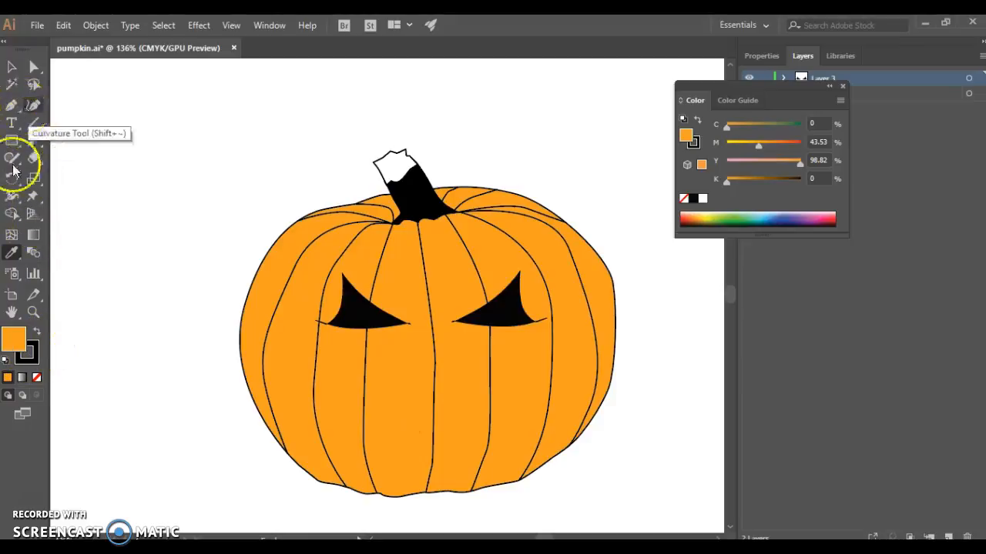
click(15, 335)
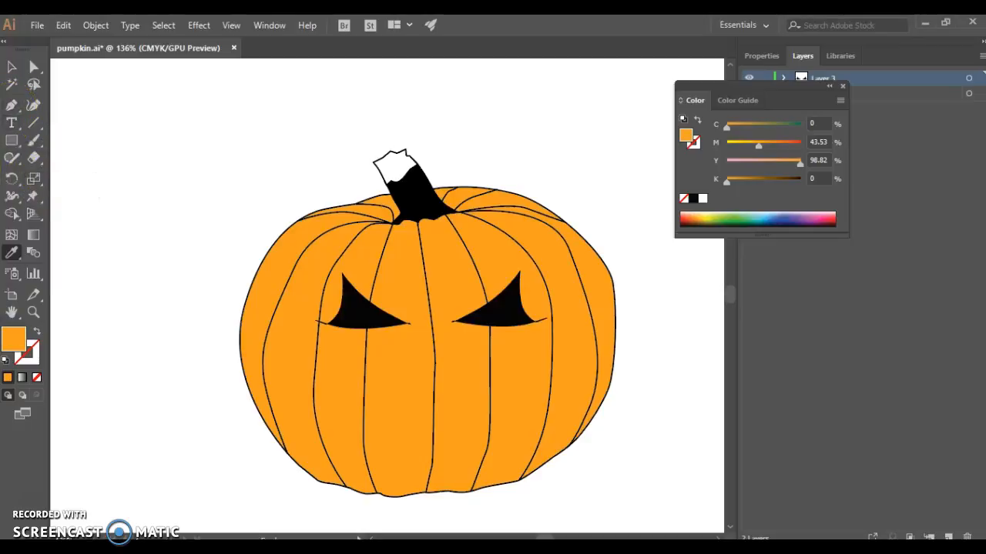
mouse_move(12, 140)
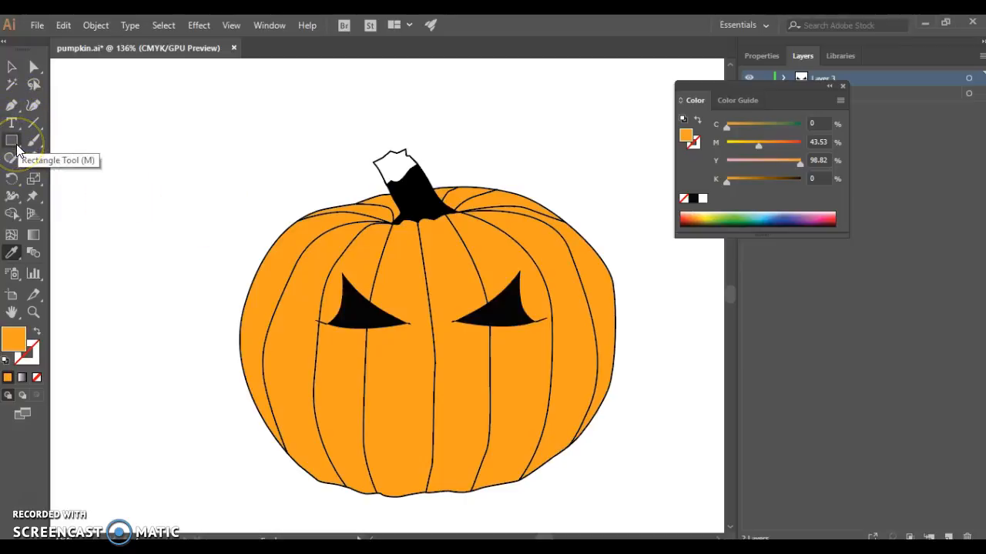
click(12, 141)
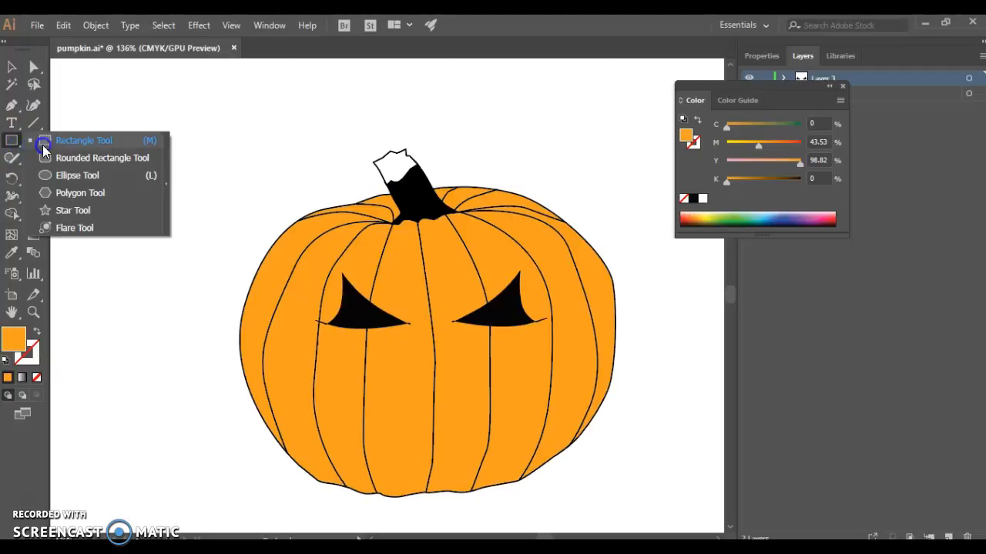
click(77, 175)
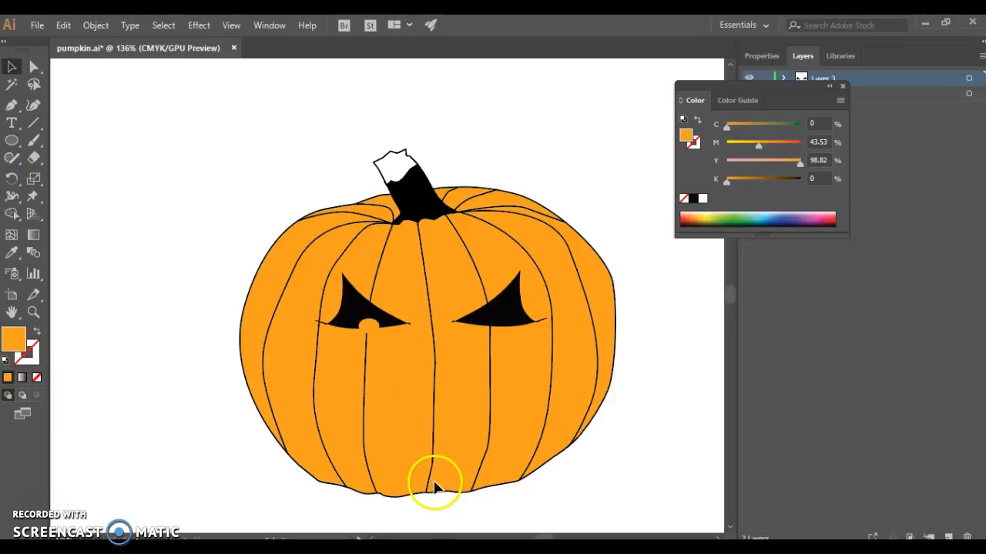
click(379, 326)
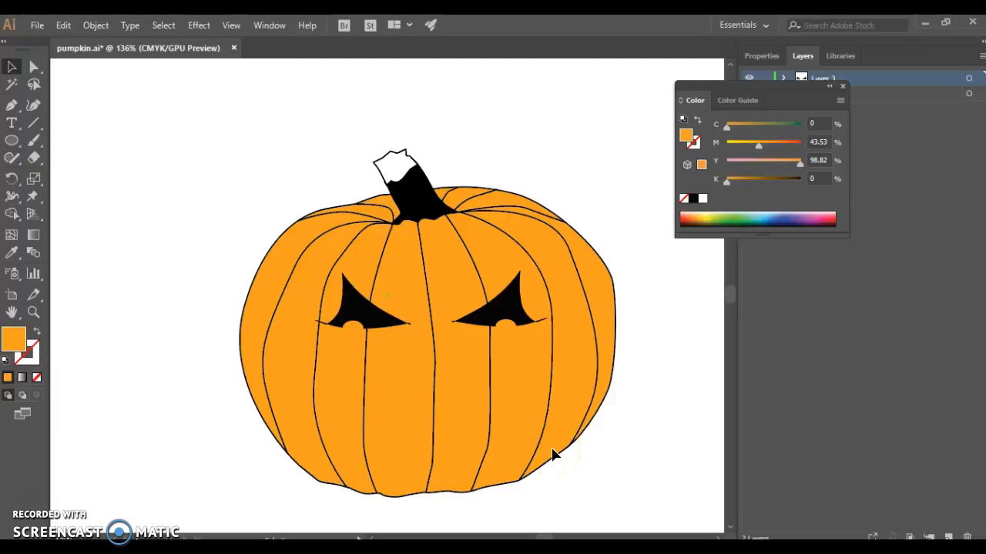
mouse_move(12, 123)
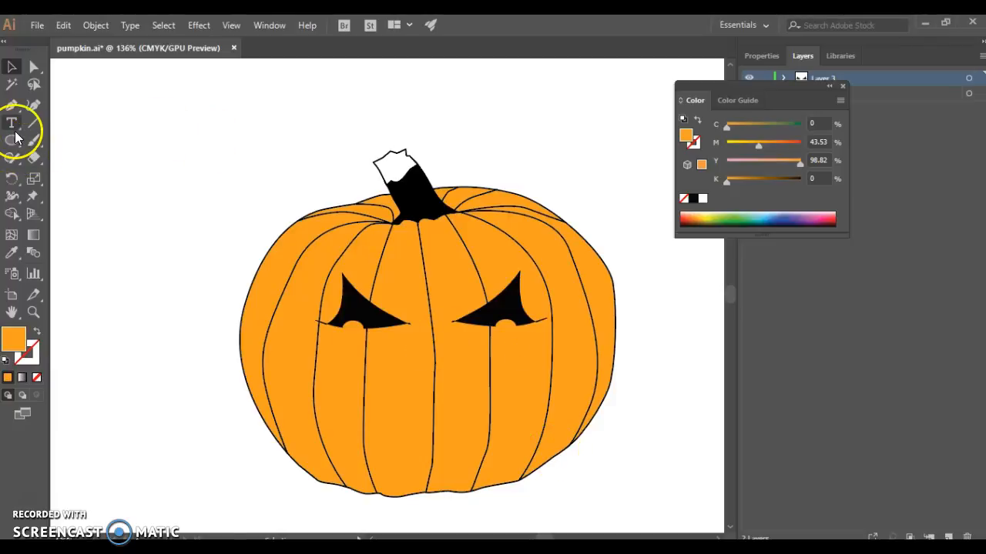
Draw a black-filled rectangle, try it over the face, then move it aside
click(11, 140)
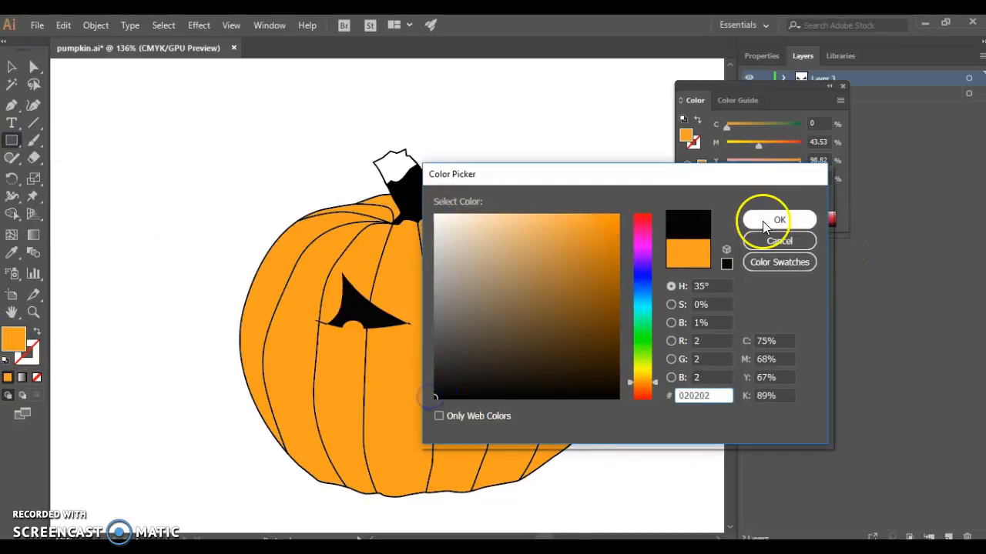
click(779, 221)
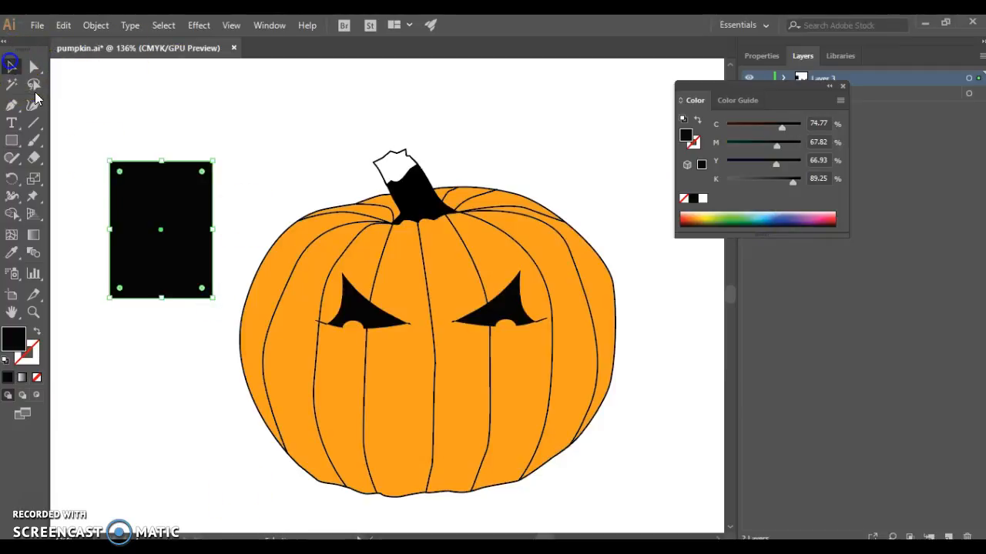
drag(161, 229, 436, 388)
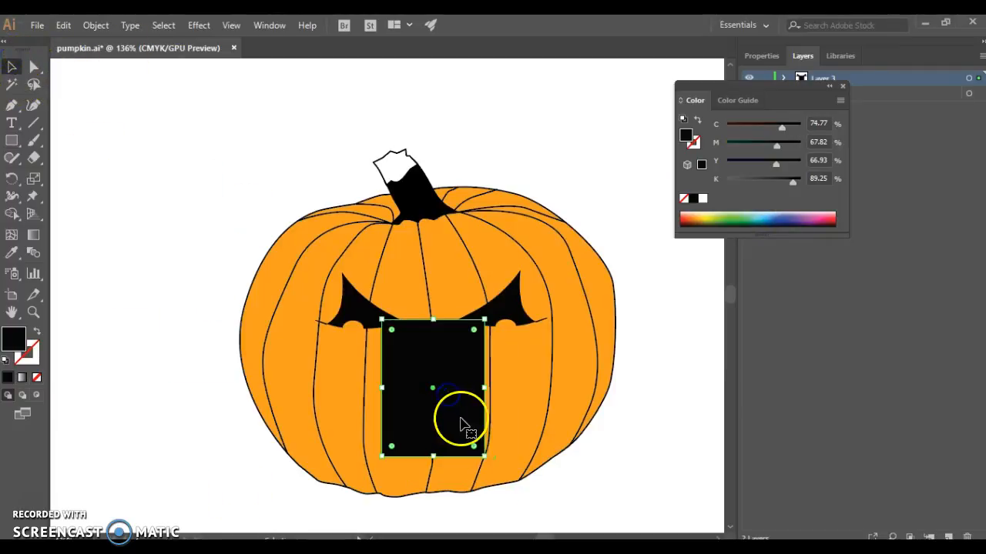
drag(435, 389, 162, 224)
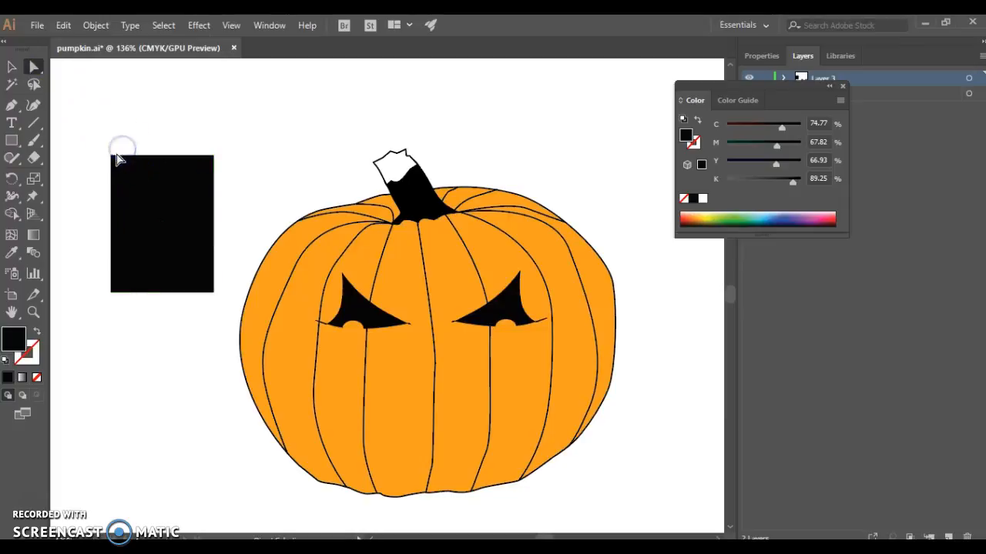
mouse_move(246, 139)
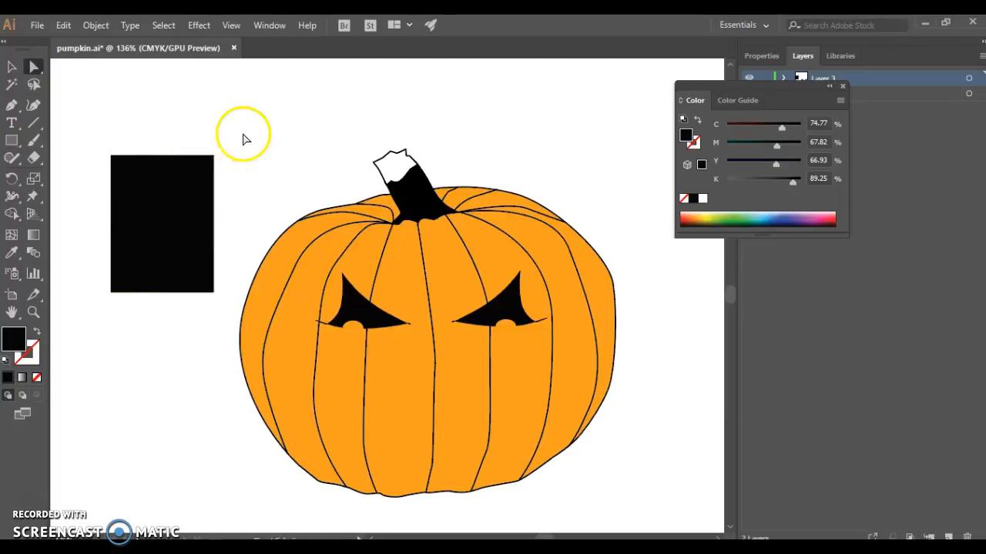
mouse_move(116, 162)
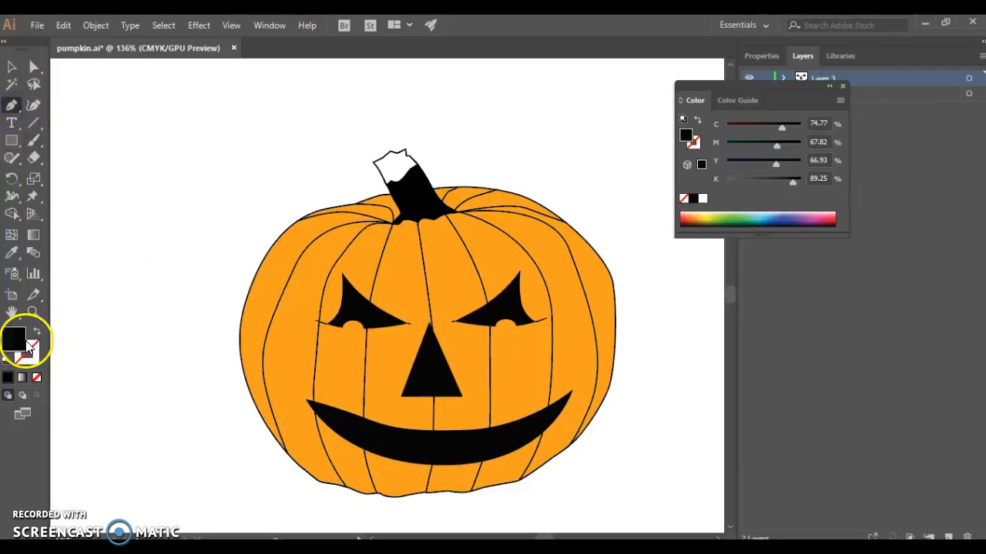
Shape the triangle nose and curved grin, then add orange teeth to the mouth
click(344, 365)
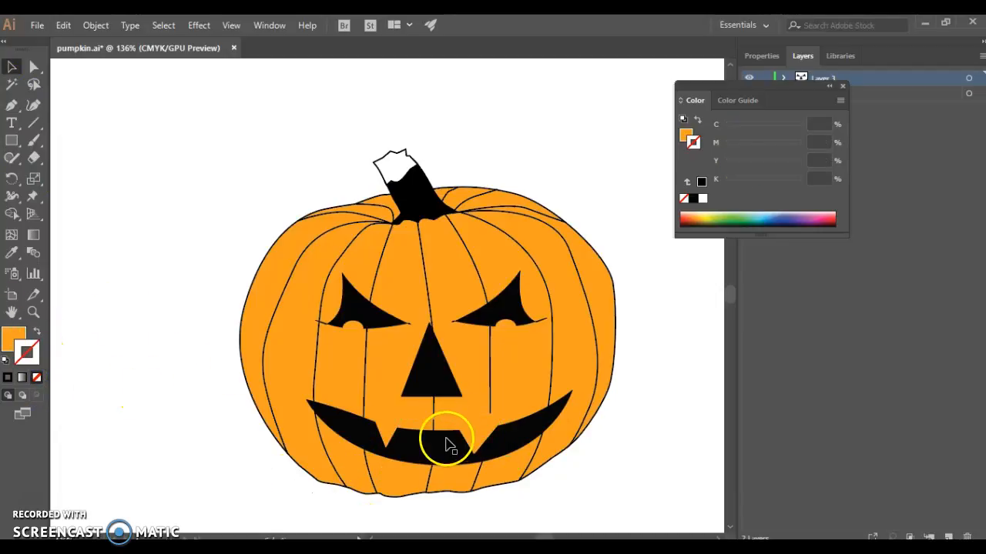
click(474, 443)
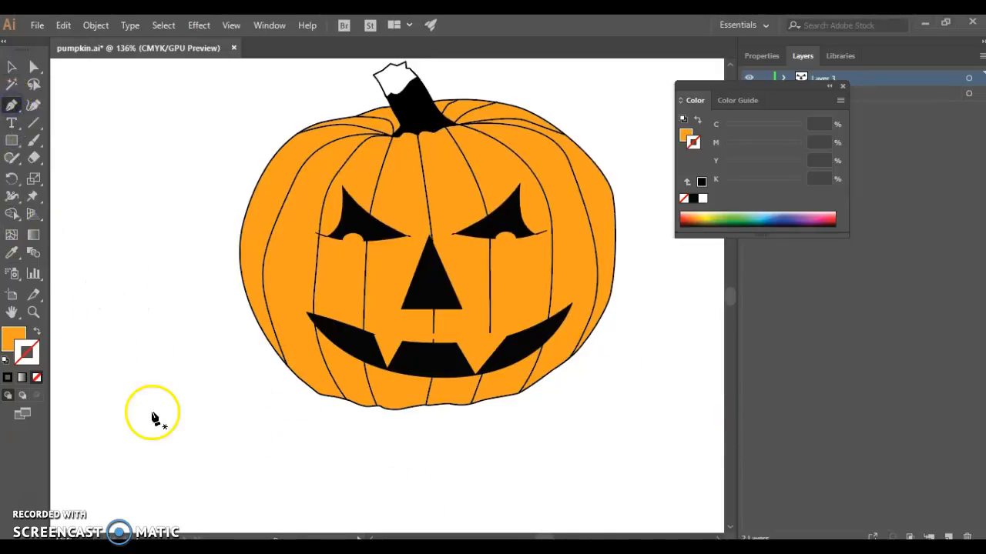
Draw a downward arc below the pumpkin and type 'Happy Halloween!' along its left end
drag(185, 407, 599, 504)
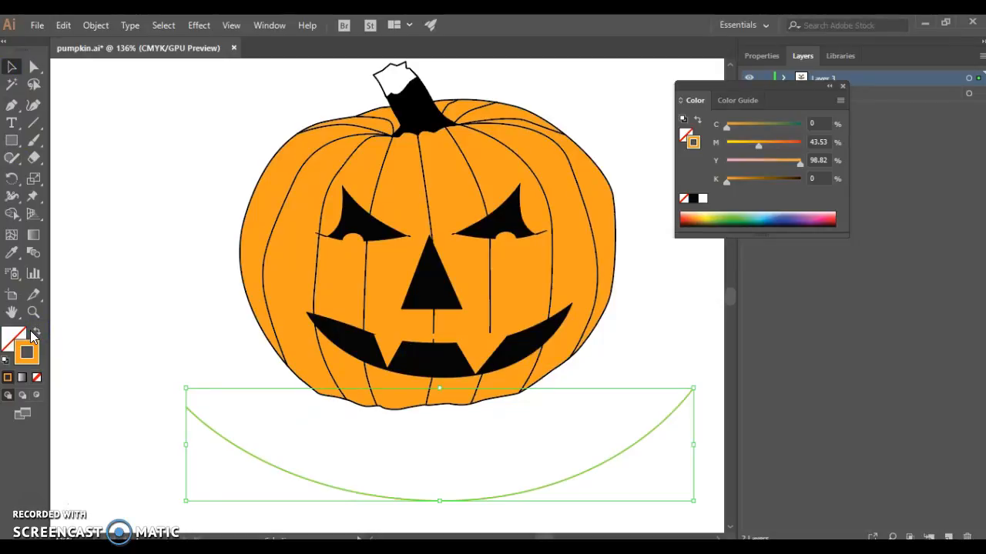
mouse_move(119, 308)
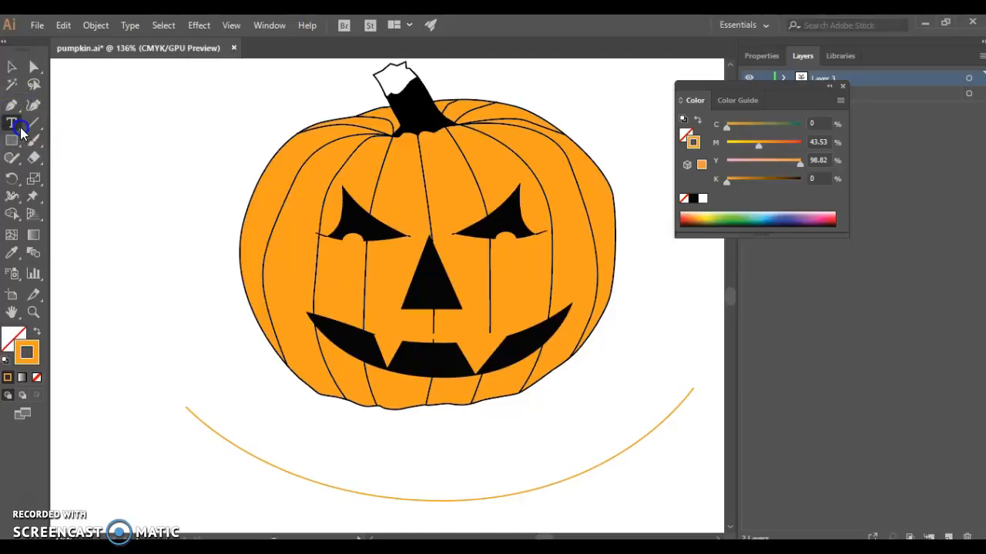
click(12, 123)
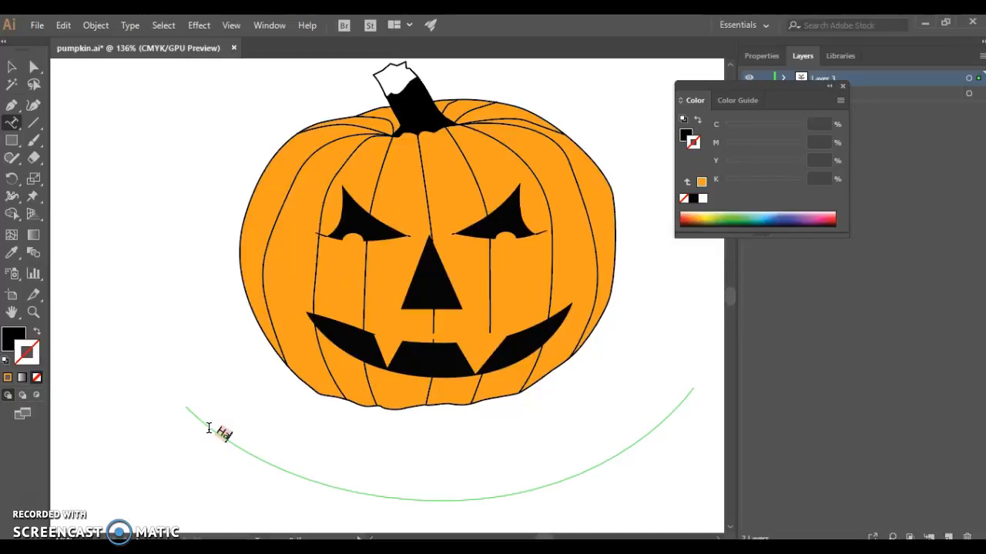
text(Happy Halloween!)
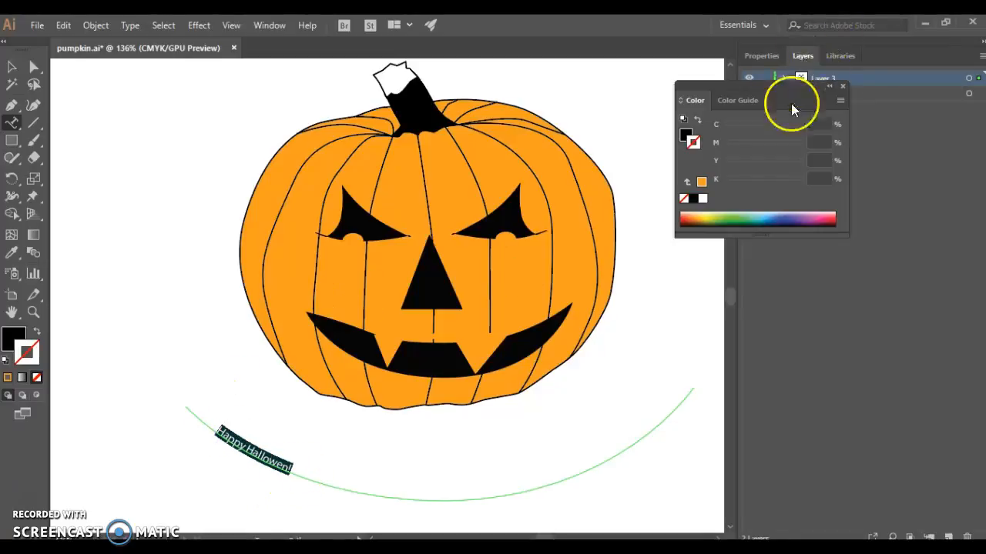
Set the greeting to AYT Big Fiction Medium at 48 pt, then deselect it
click(832, 56)
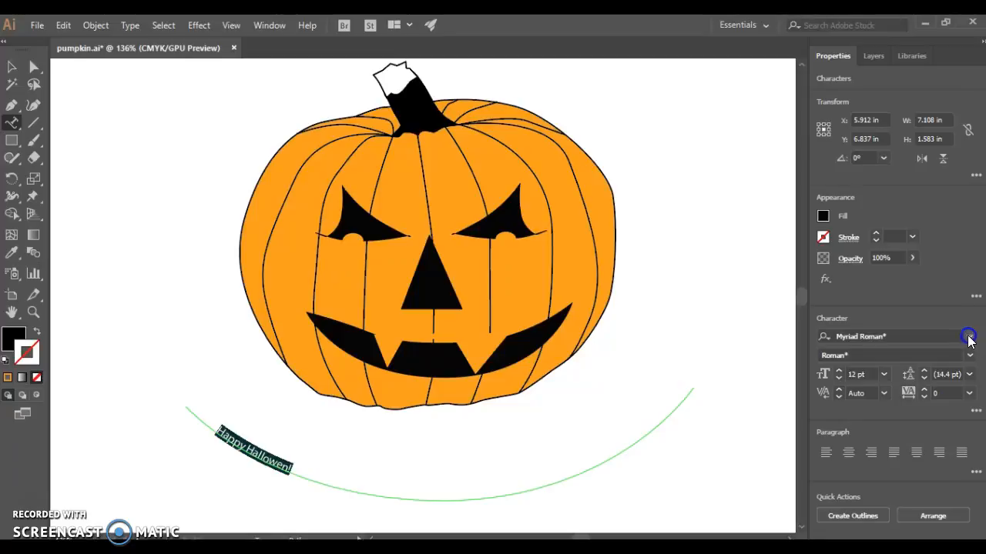
click(969, 336)
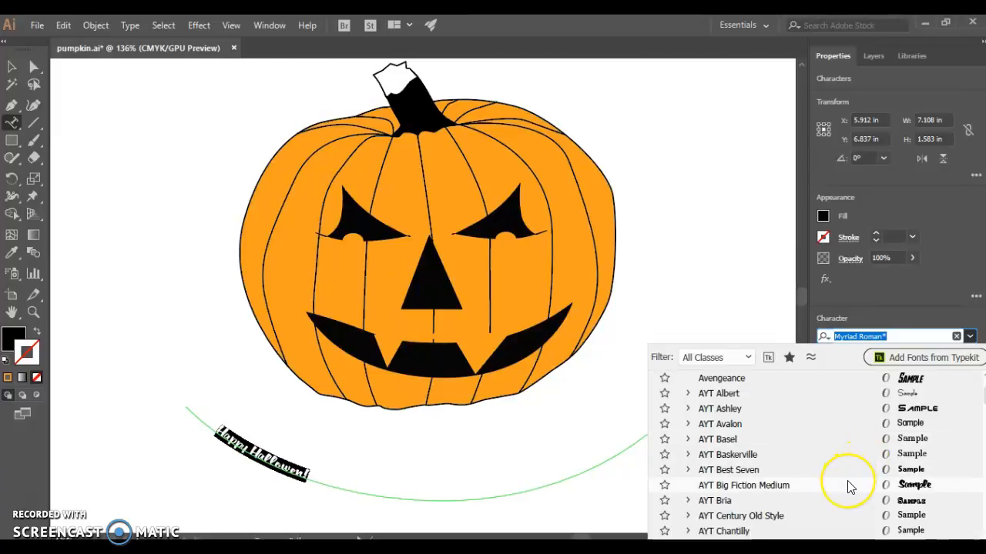
click(743, 485)
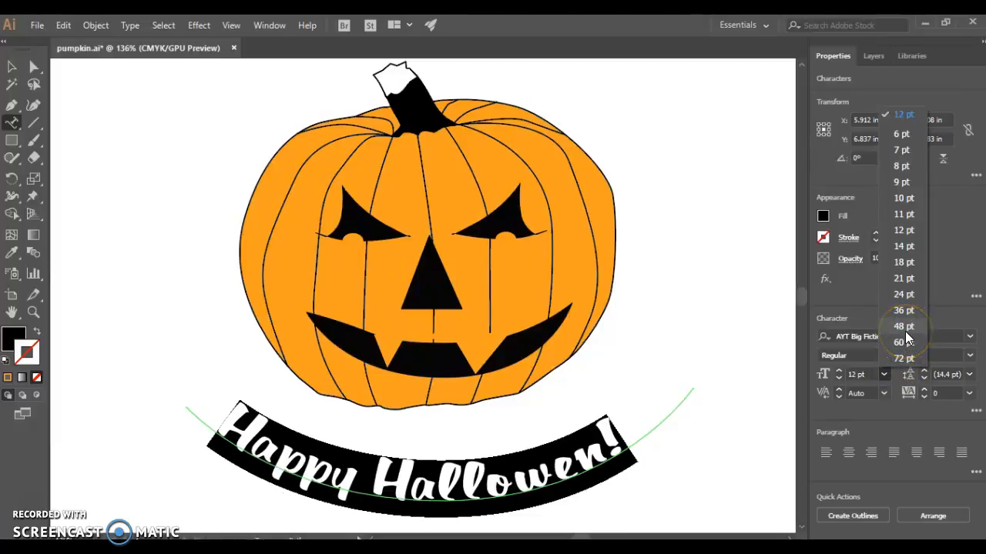
click(900, 326)
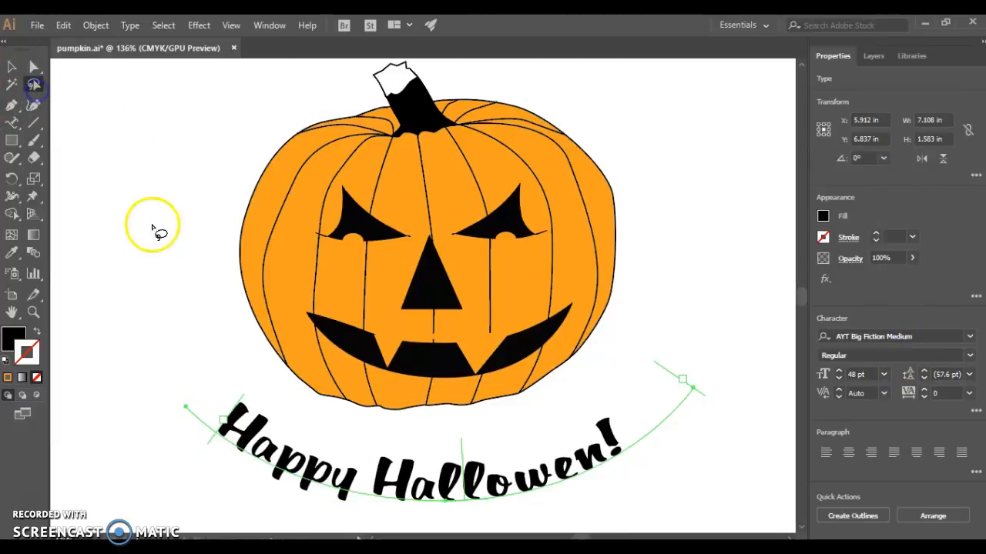
click(12, 67)
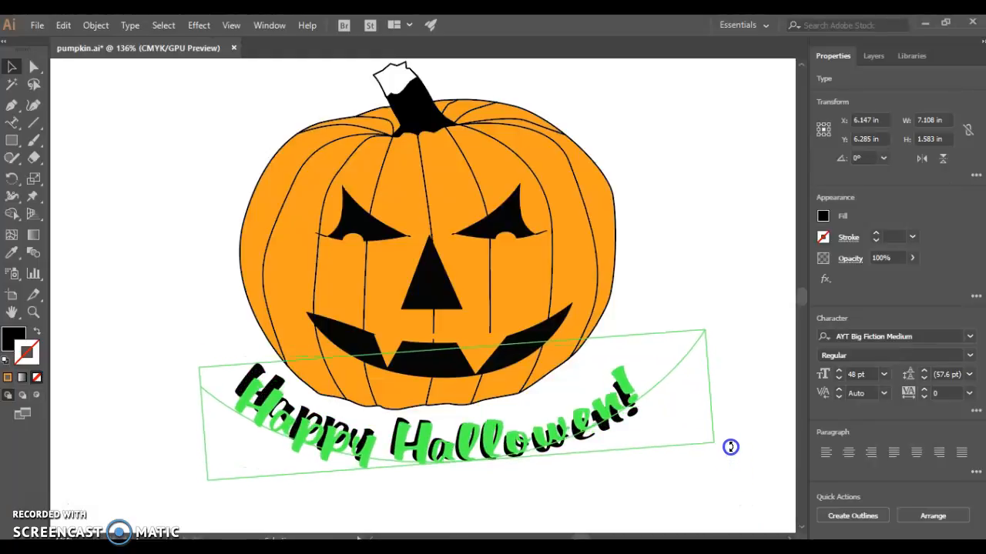
click(739, 497)
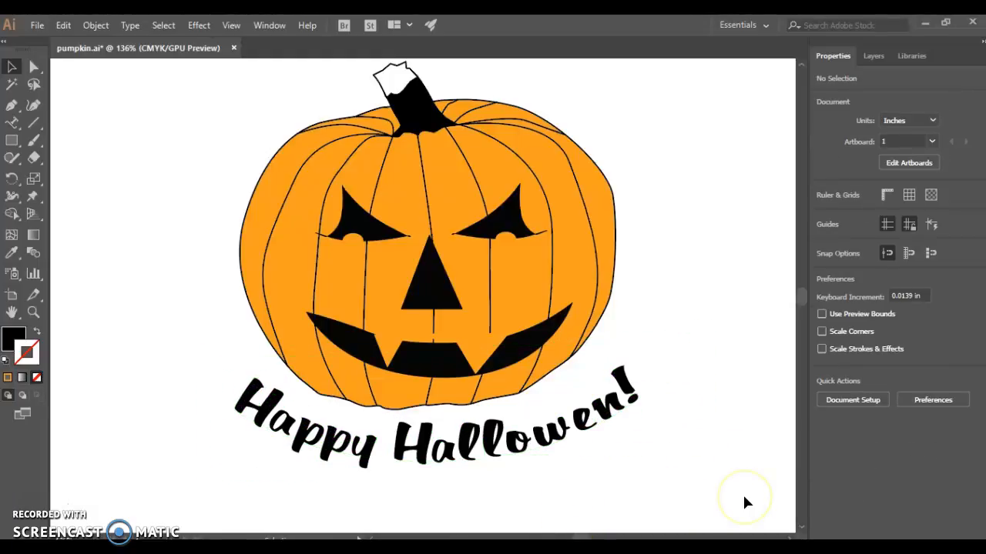
Save As 'jack o lantern.ai' in Documents > Computer Apps, accepting the Illustrator options
click(36, 25)
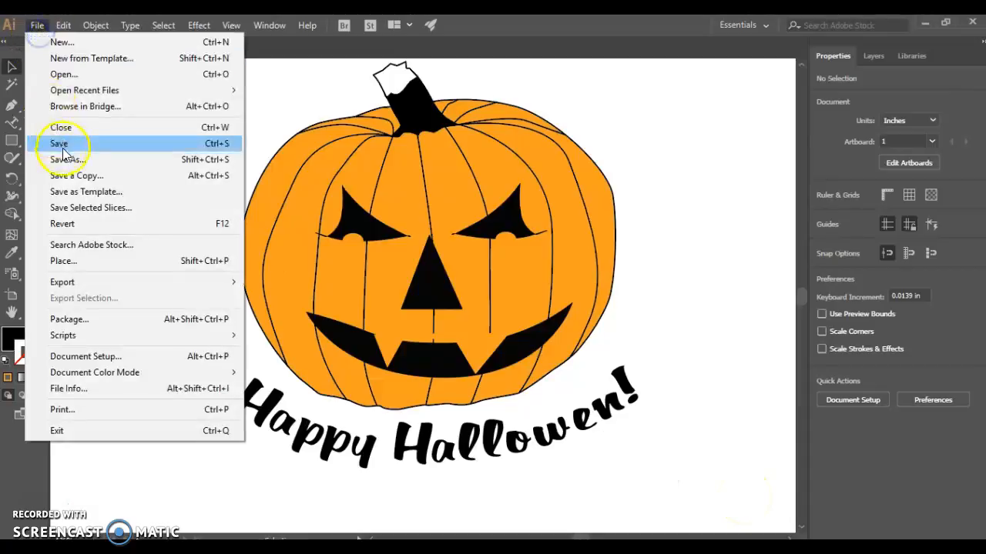
click(65, 159)
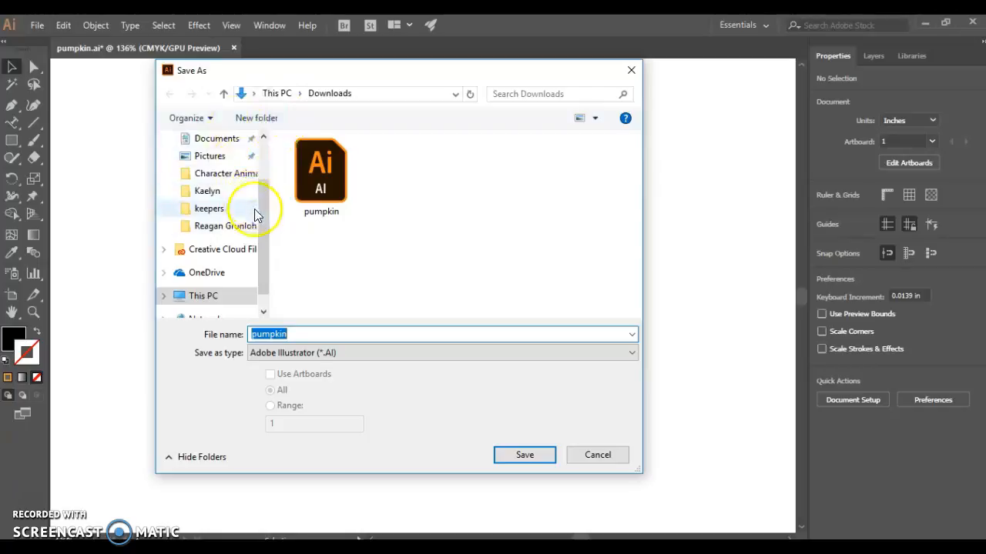
click(202, 296)
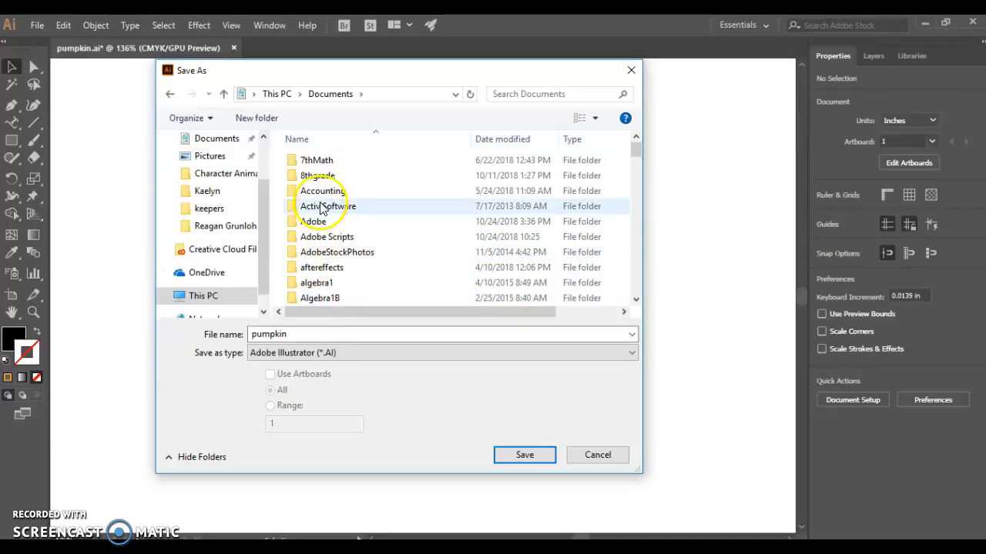
scroll(down, 3)
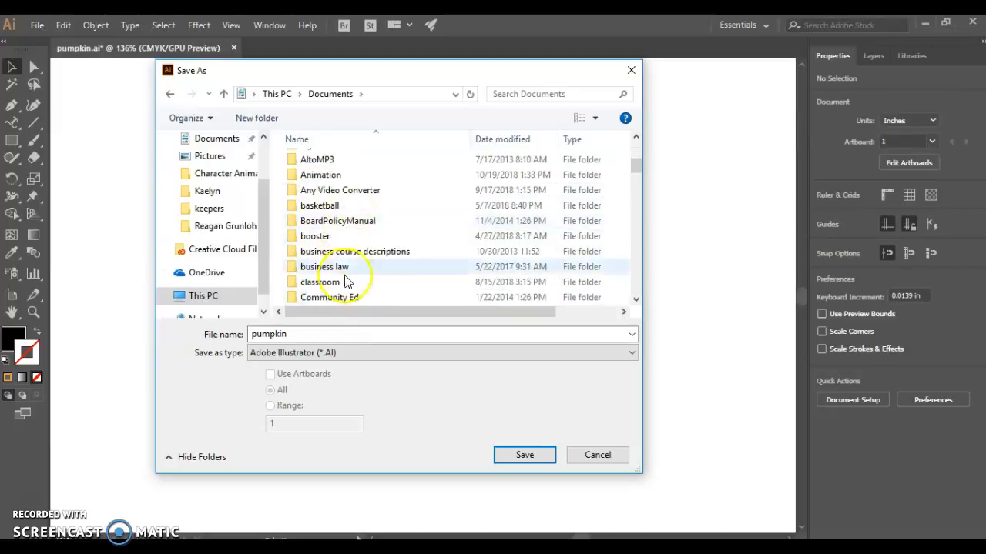
scroll(down, 3)
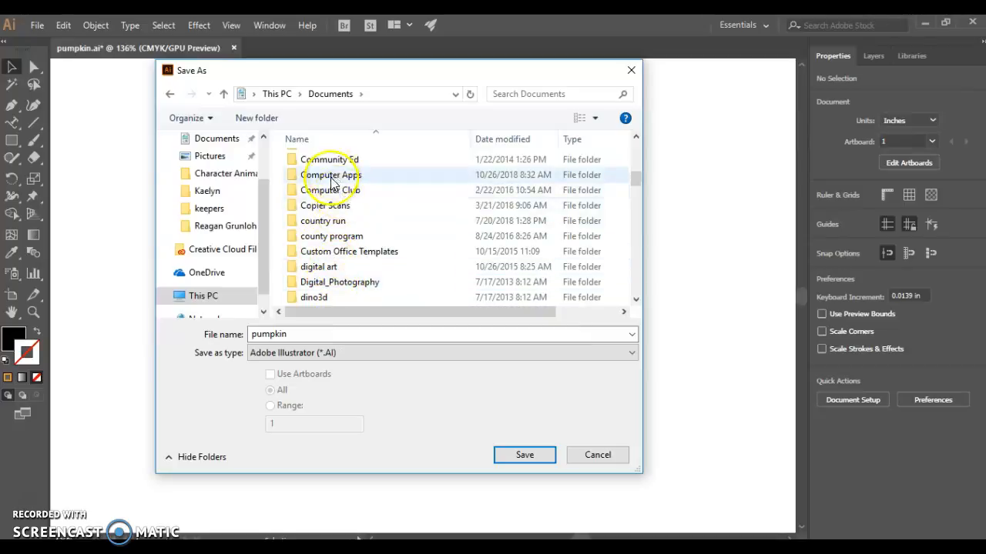
double_click(330, 175)
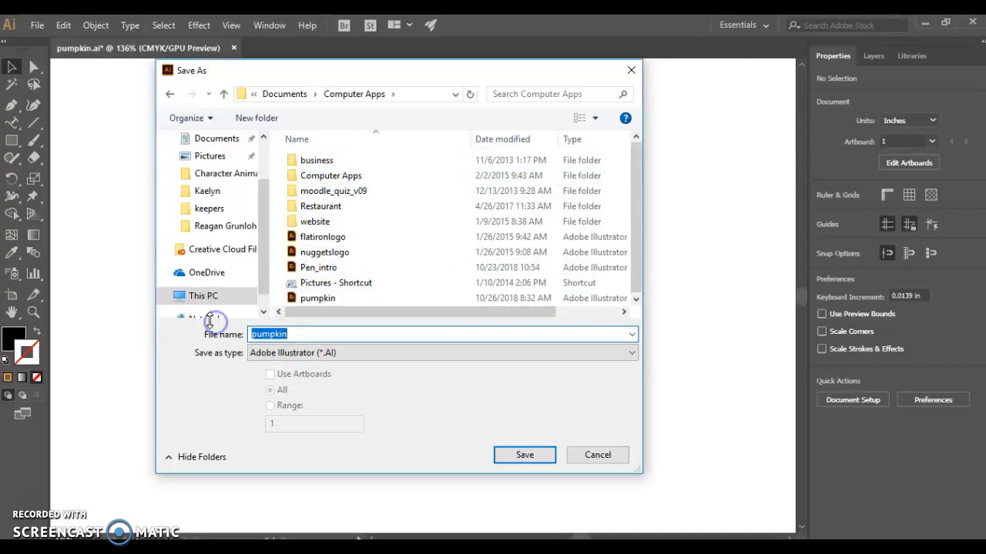
text(jack o lantern)
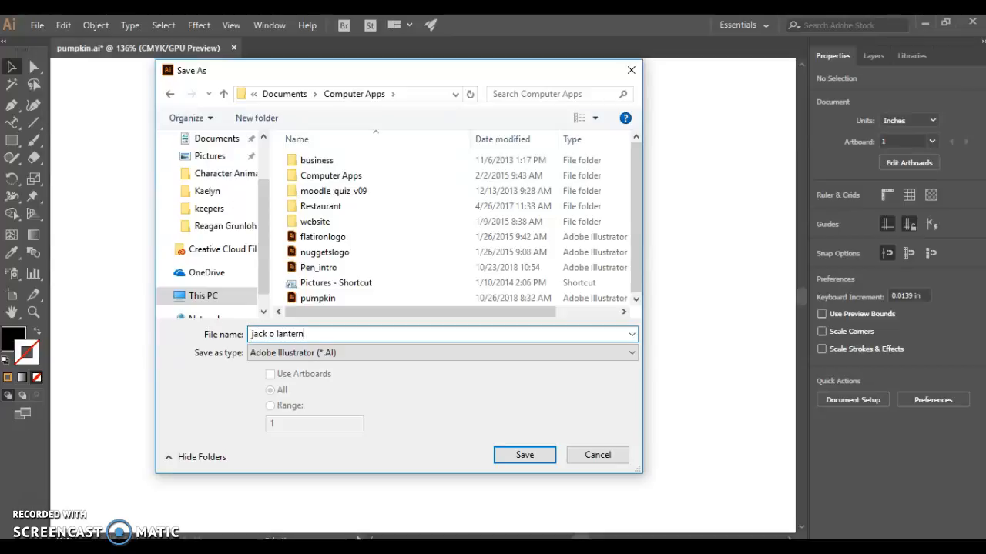
click(524, 454)
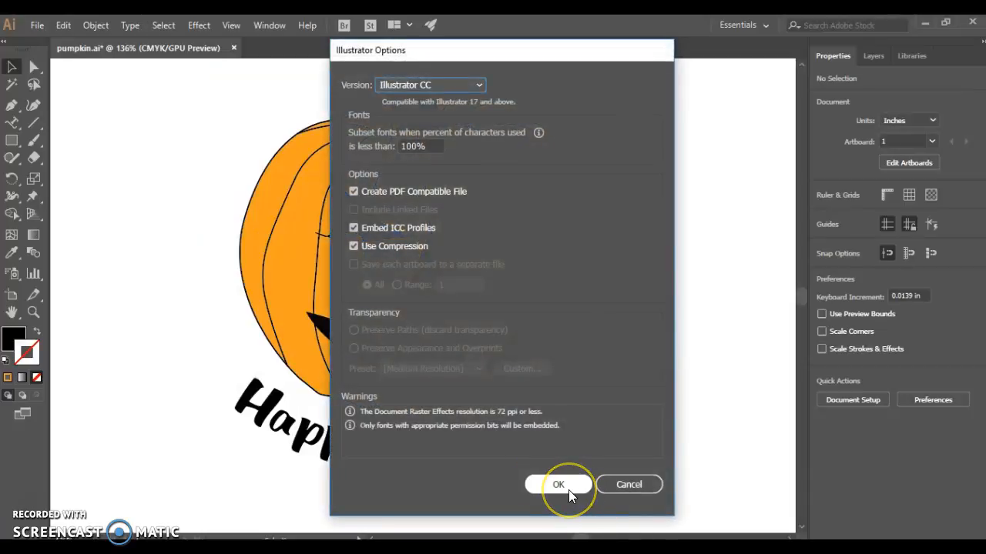
click(558, 484)
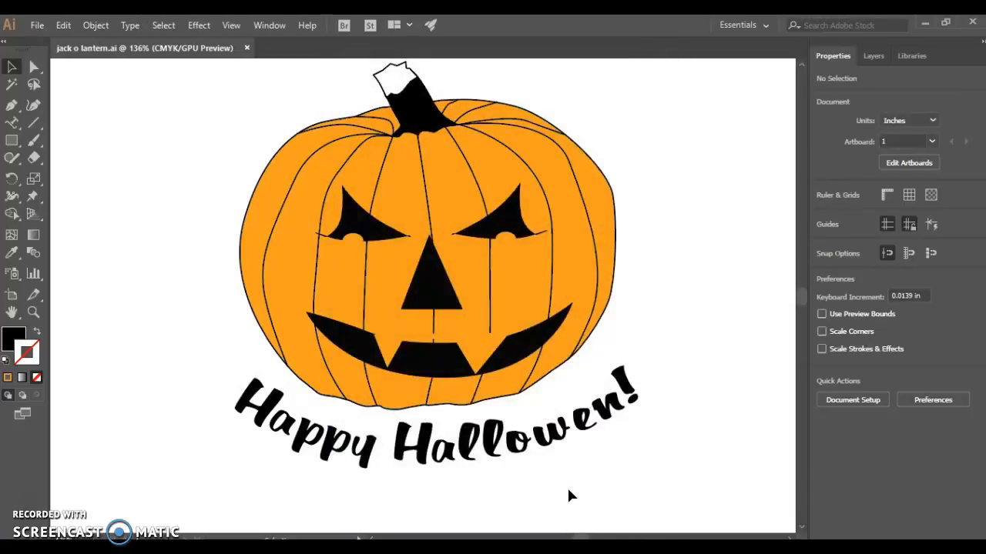